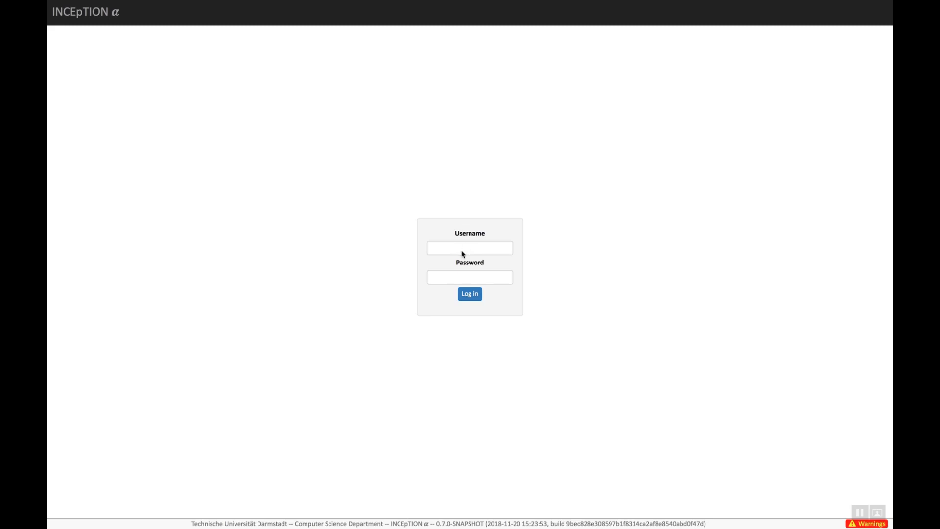
Step: Enter the username 'admin' and move to the password field
{"action": "type", "text": "admin"}
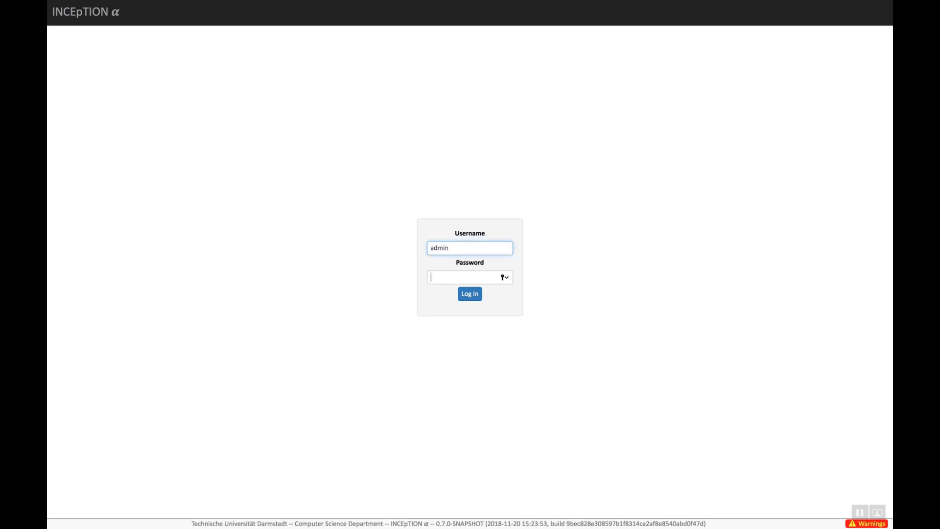
{"action": "left_click", "coordinate": [470, 293]}
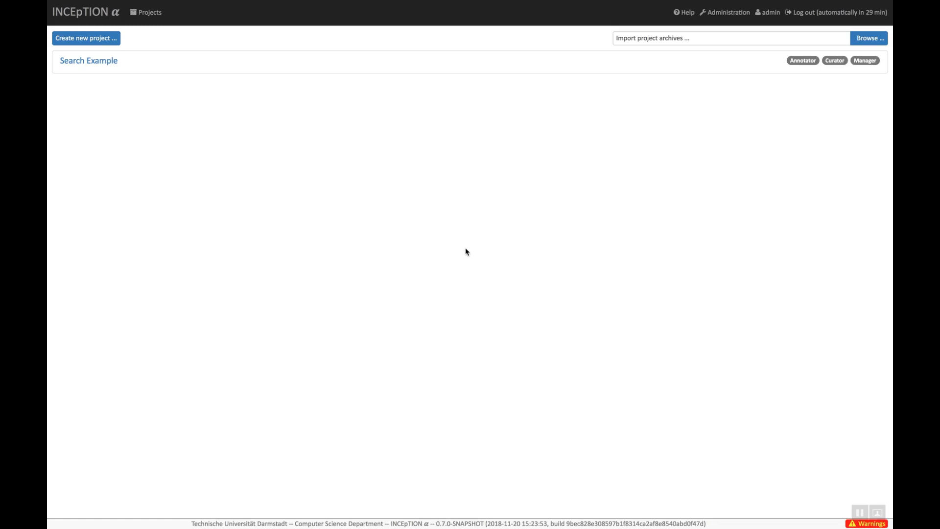
{"action": "mouse_move", "coordinate": [291, 122]}
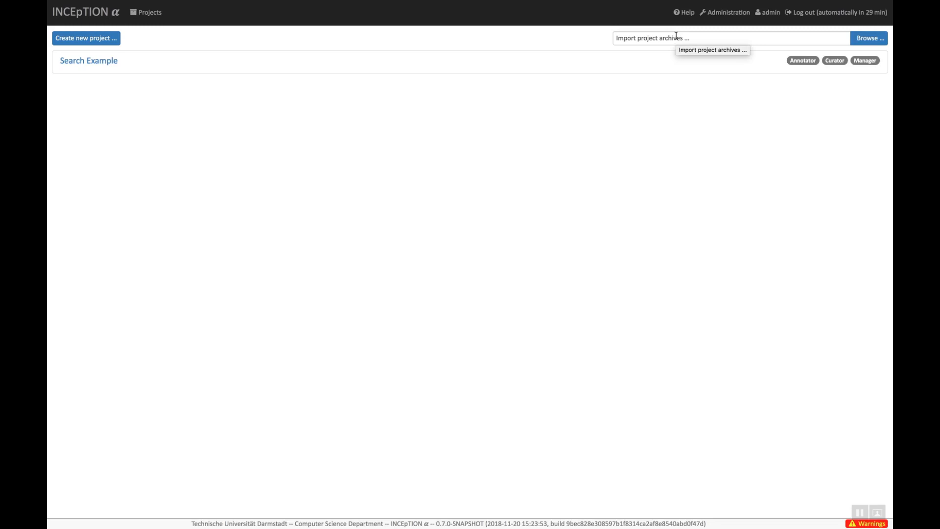
{"action": "mouse_move", "coordinate": [480, 69]}
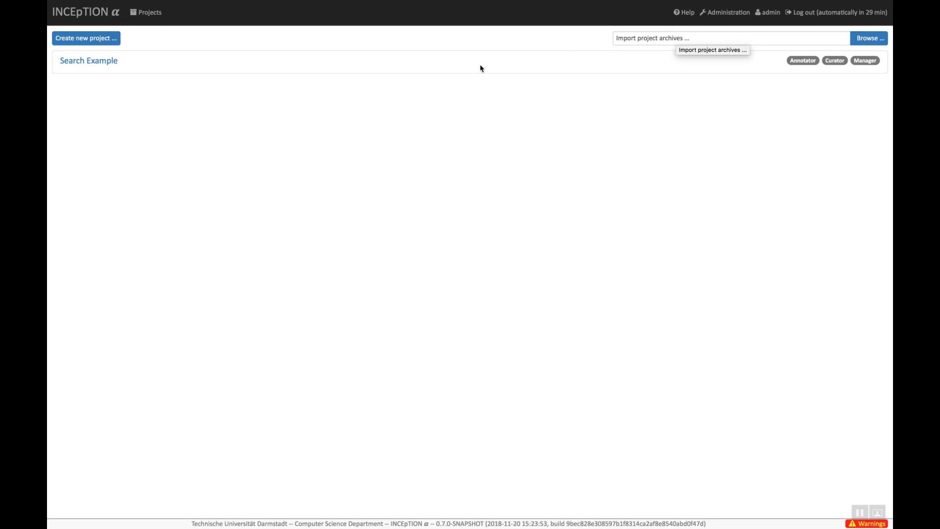
{"action": "mouse_move", "coordinate": [89, 60]}
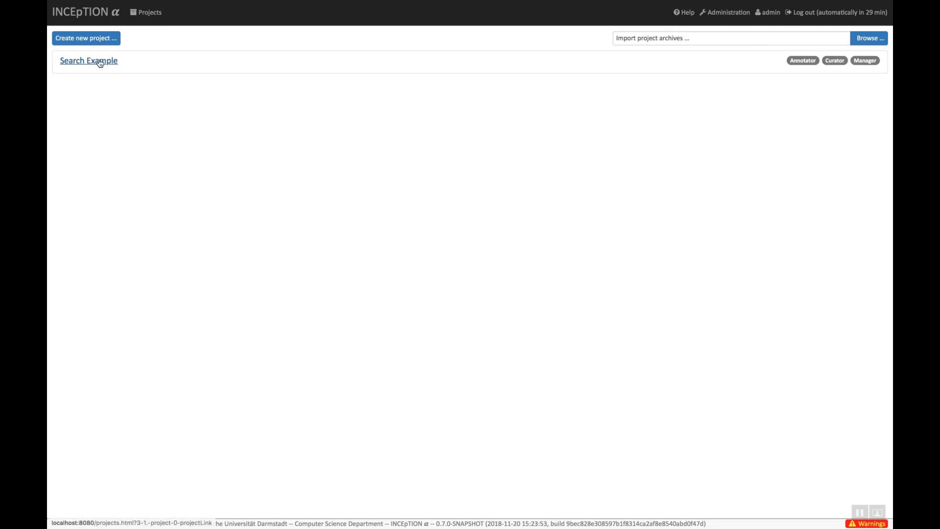
Step: Open the Search Example project from the Projects list
{"action": "left_click", "coordinate": [89, 60]}
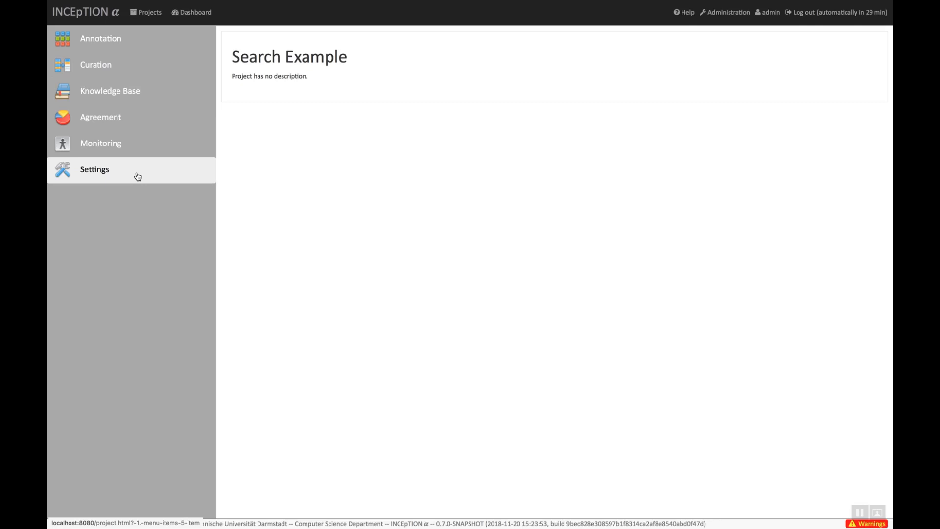
{"action": "mouse_move", "coordinate": [100, 37]}
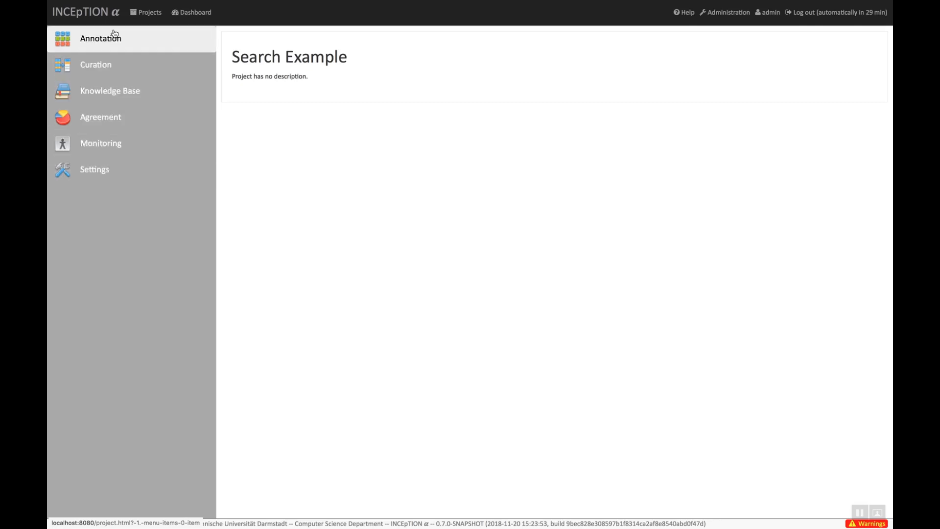
Step: Go to Annotation and load the sauternes.txt document
{"action": "left_click", "coordinate": [100, 37]}
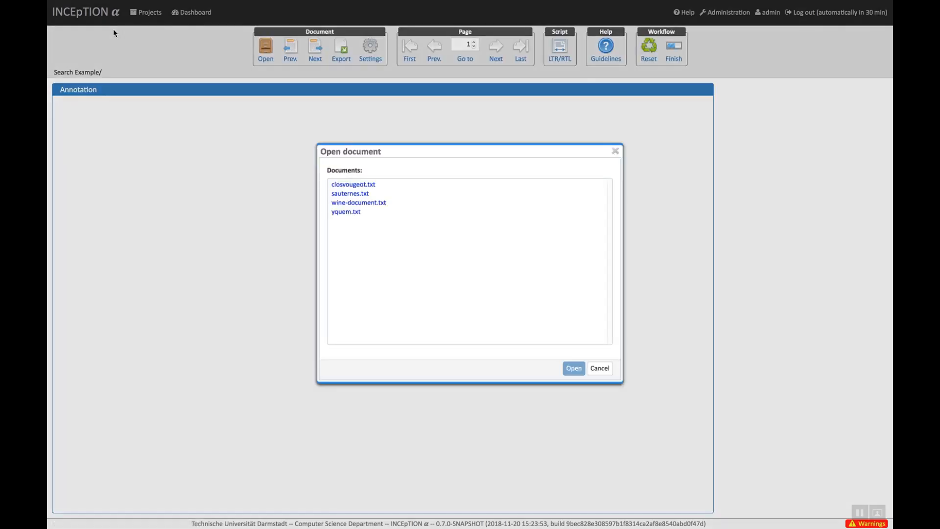
{"action": "mouse_move", "coordinate": [296, 164]}
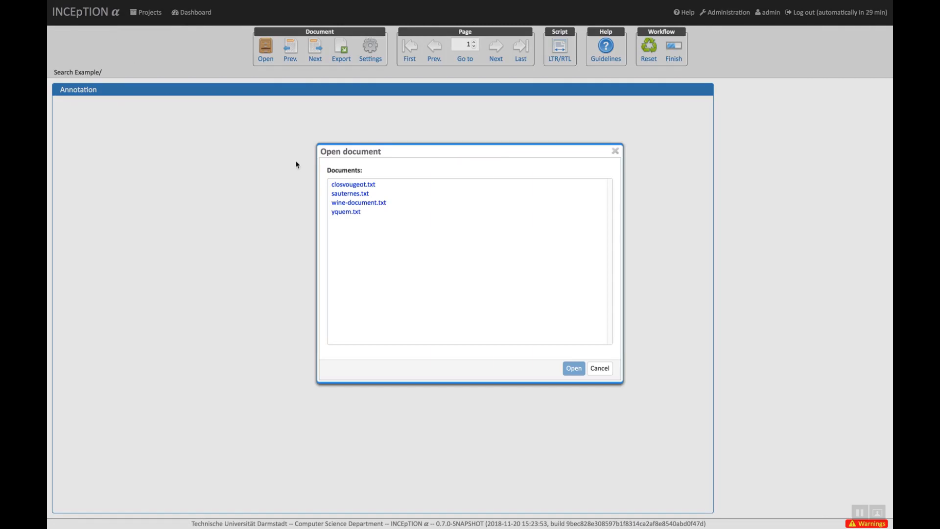
{"action": "mouse_move", "coordinate": [468, 216]}
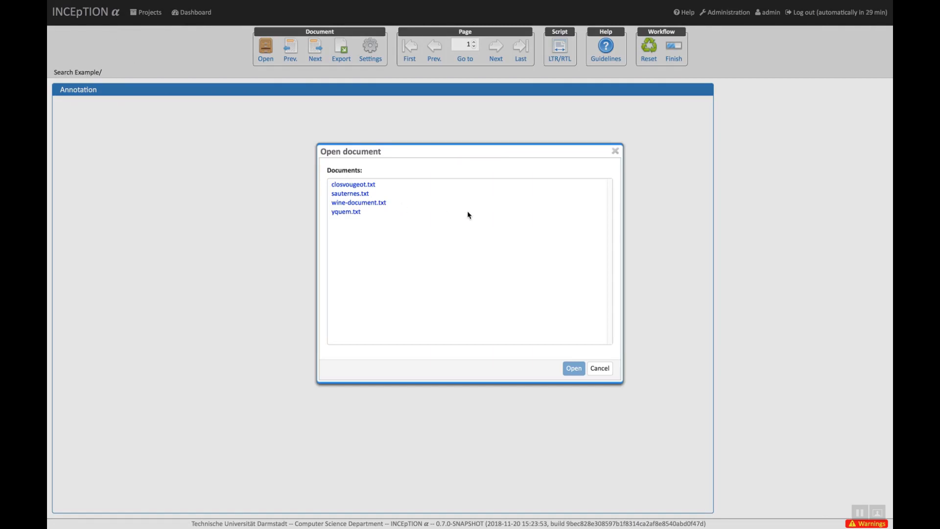
{"action": "left_click", "coordinate": [573, 368]}
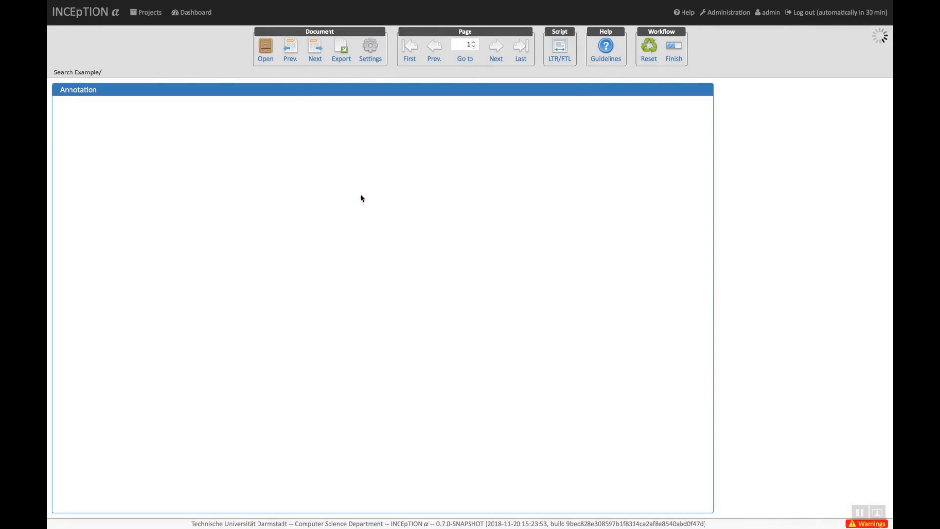
Step: Select the Sauternais annotation to view identifier SauterneRegion and value LOC
{"action": "left_click", "coordinate": [265, 50]}
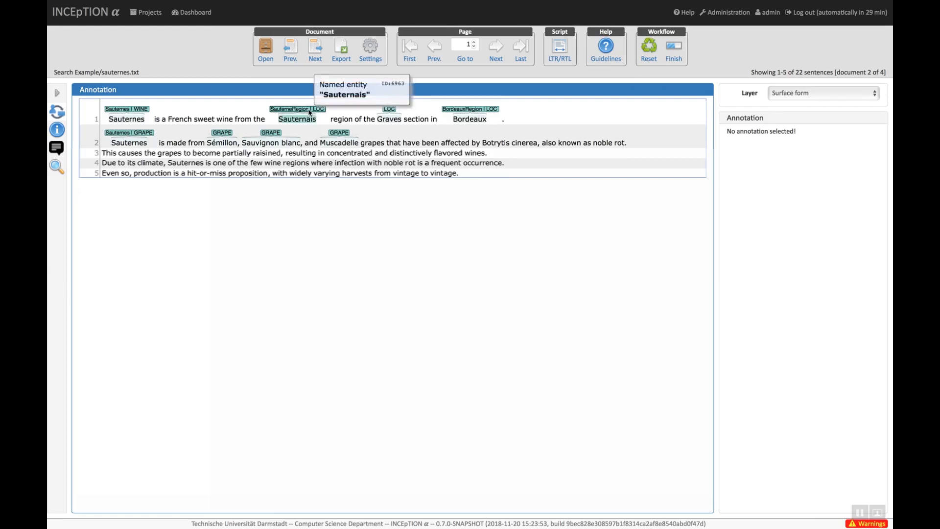
{"action": "left_click", "coordinate": [297, 109]}
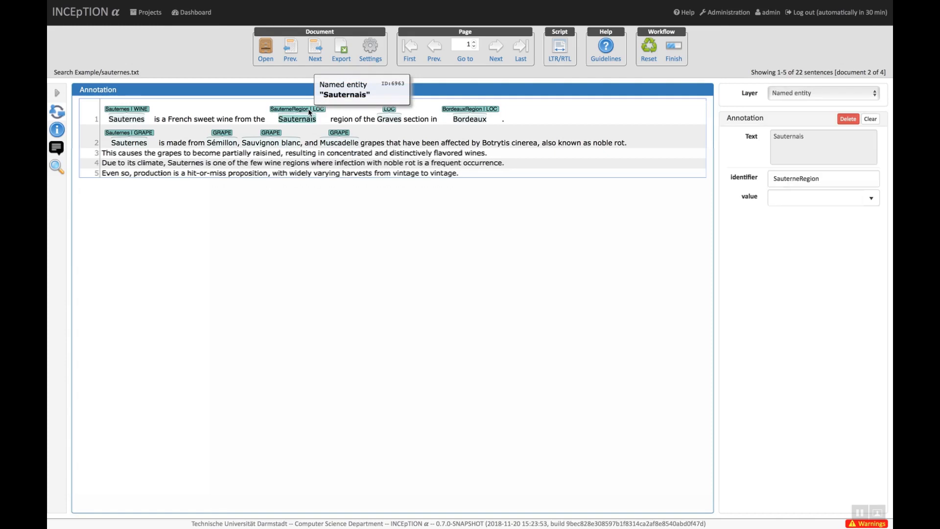
{"action": "left_click", "coordinate": [297, 109]}
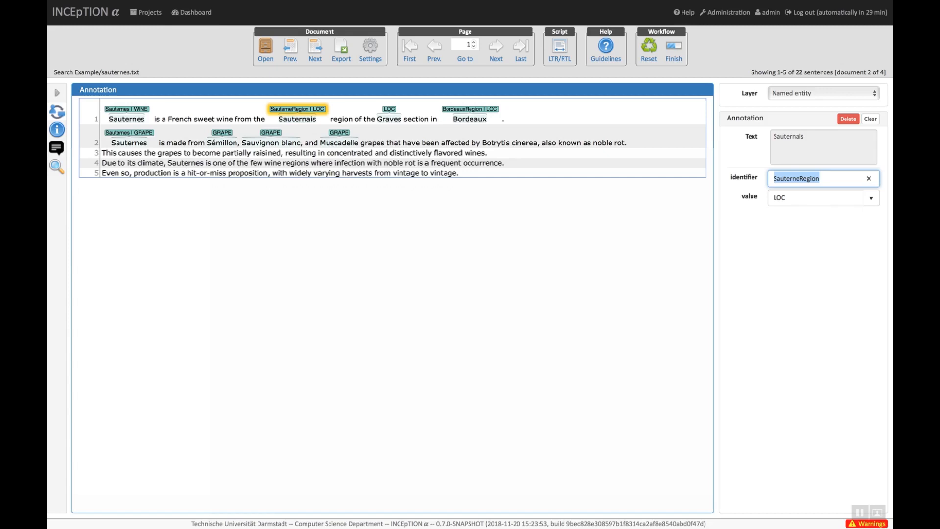
{"action": "mouse_move", "coordinate": [799, 100]}
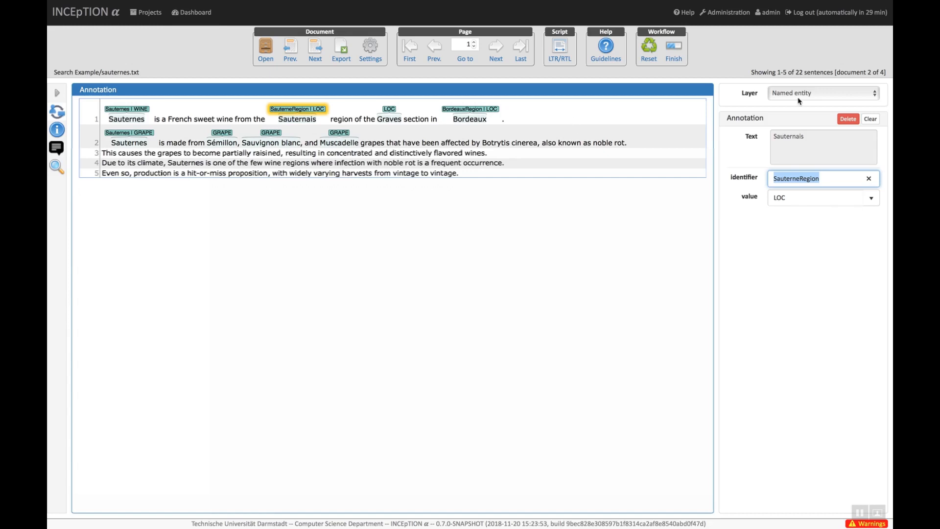
Step: Keep Named entity as the layer for annotating 'Sauternes' in sentence 4
{"action": "left_click", "coordinate": [821, 92]}
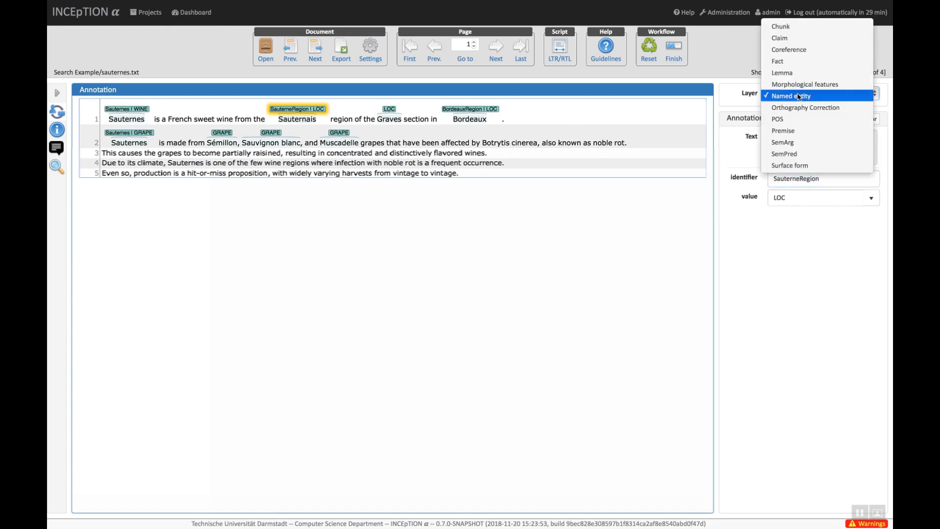
{"action": "left_click", "coordinate": [792, 95]}
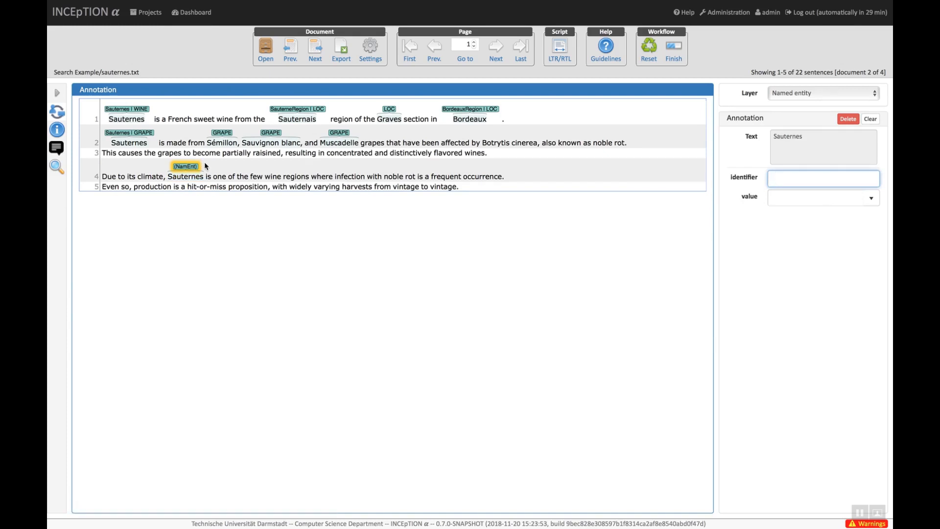
{"action": "mouse_move", "coordinate": [457, 204]}
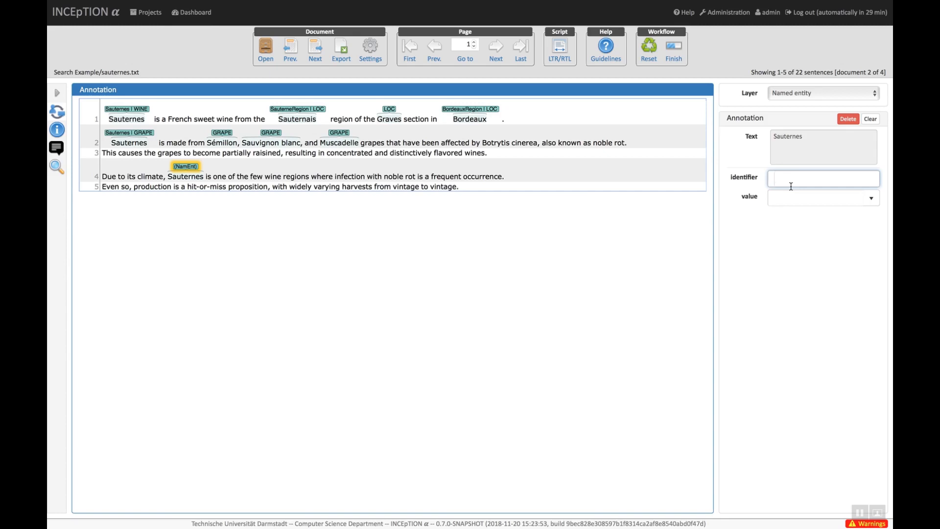
Step: Type 'Saute' in the identifier field to browse matching knowledge-base suggestions
{"action": "left_click", "coordinate": [823, 178]}
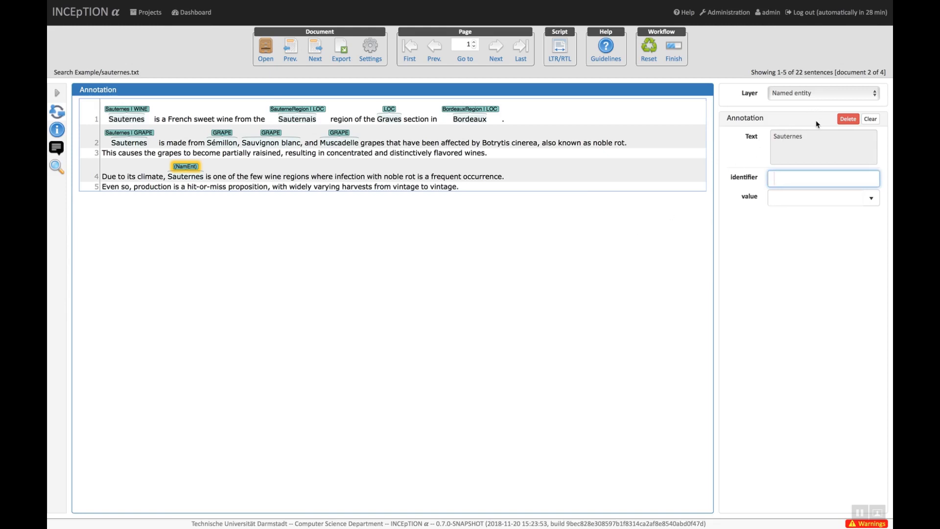
{"action": "left_click", "coordinate": [823, 178]}
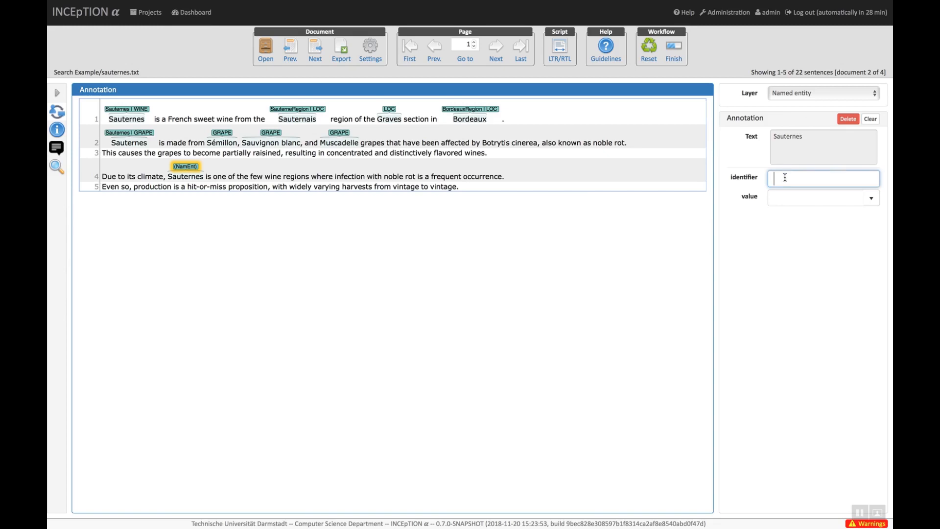
{"action": "type", "text": "Saute"}
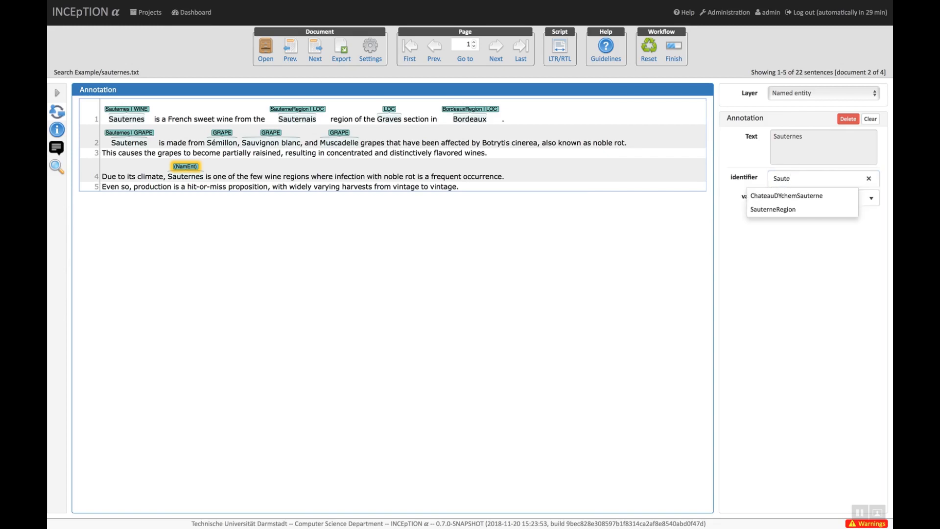
{"action": "left_click", "coordinate": [774, 209]}
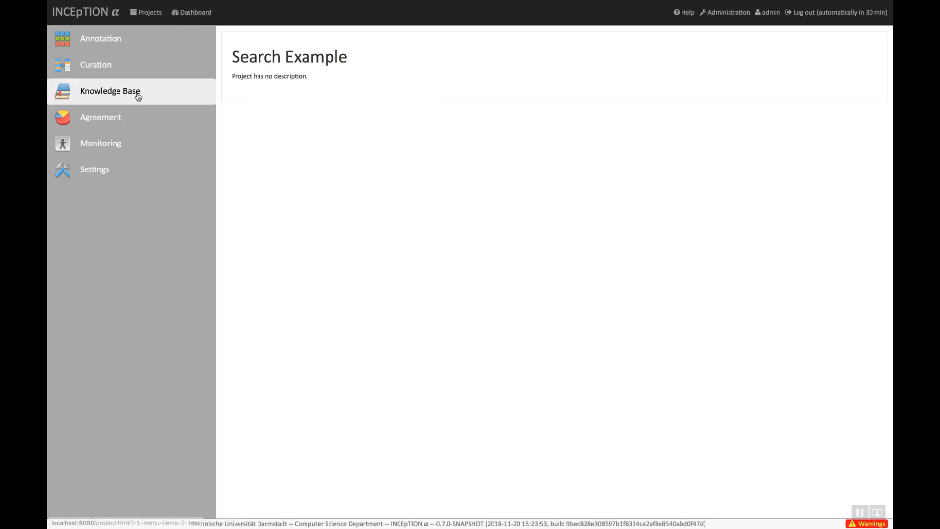
Step: Open the Knowledge Base listing Grape, Region, Winery and 13 properties
{"action": "left_click", "coordinate": [110, 91]}
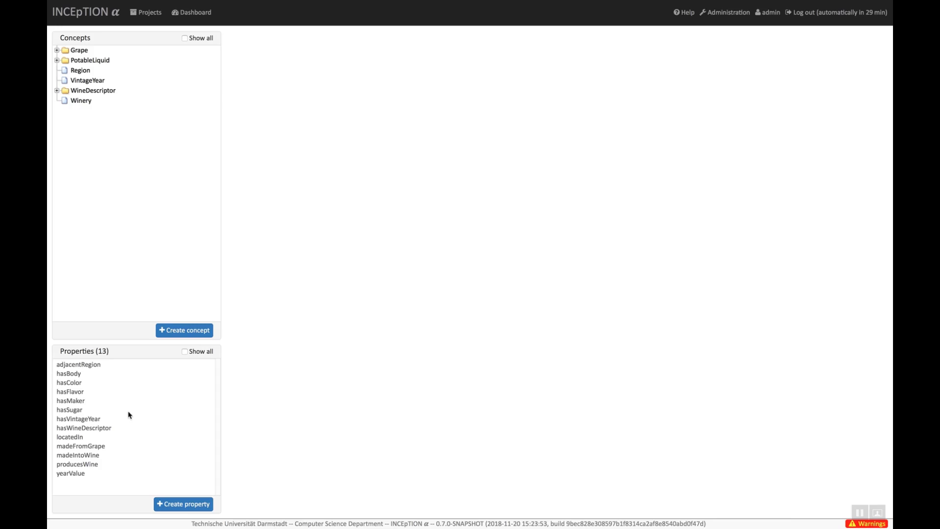
Step: Expand PotableLiquid, Wine and Bordeaux in the concept tree to reach Sauternes
{"action": "left_click", "coordinate": [57, 60]}
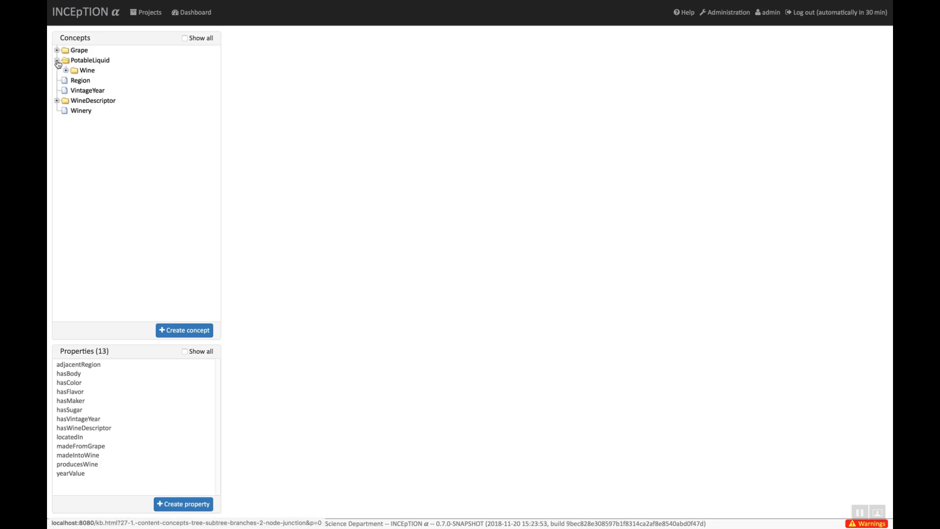
{"action": "left_click", "coordinate": [66, 70]}
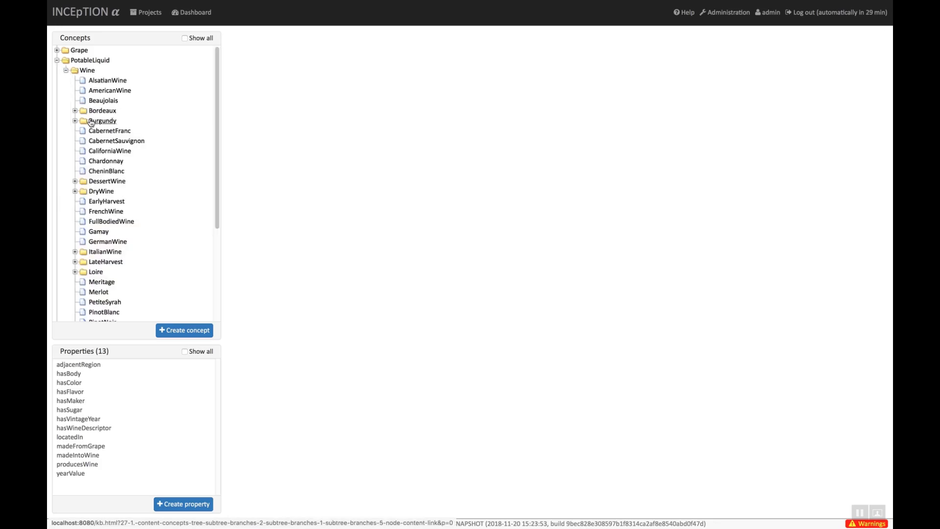
{"action": "left_click", "coordinate": [102, 110]}
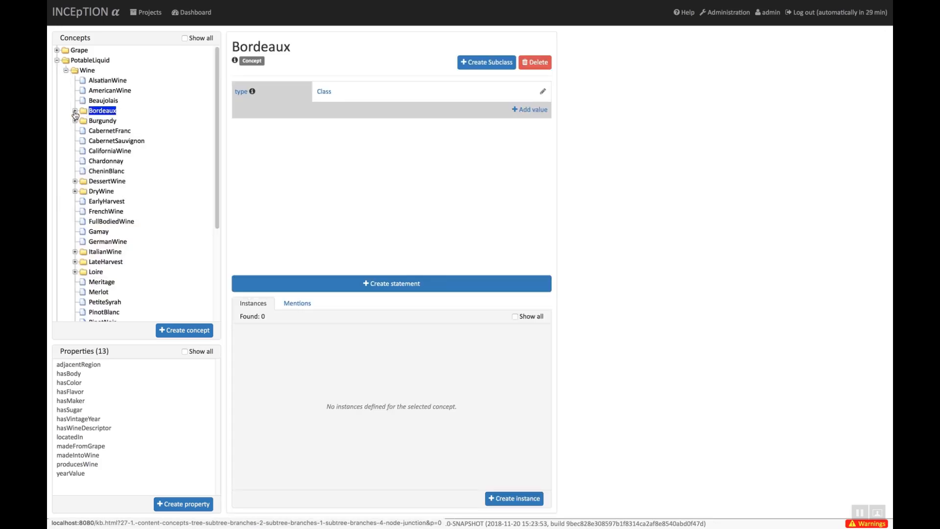
{"action": "left_click", "coordinate": [112, 141]}
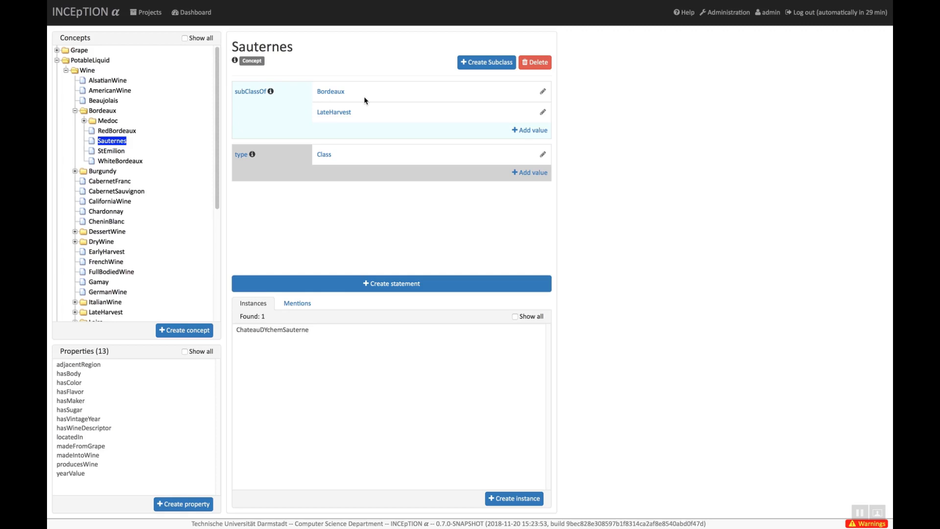
Step: Check Sauternes' mentions, then return to its ChateauDYchemSauterne instance list
{"action": "left_click", "coordinate": [297, 303]}
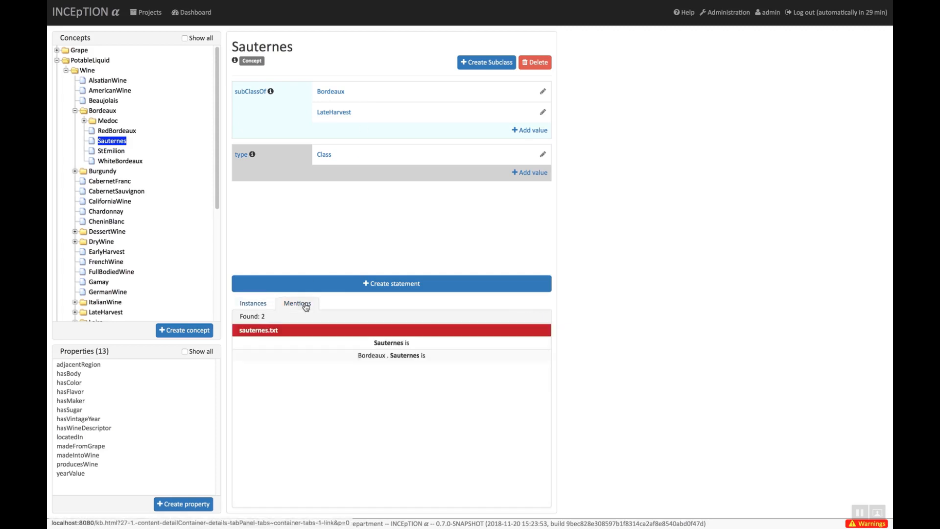
{"action": "left_click", "coordinate": [253, 303]}
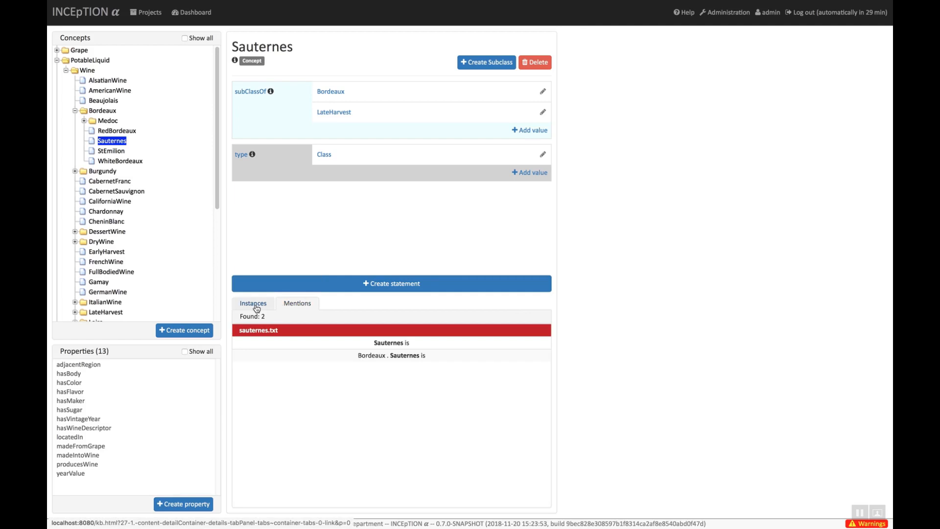
{"action": "left_click", "coordinate": [253, 303]}
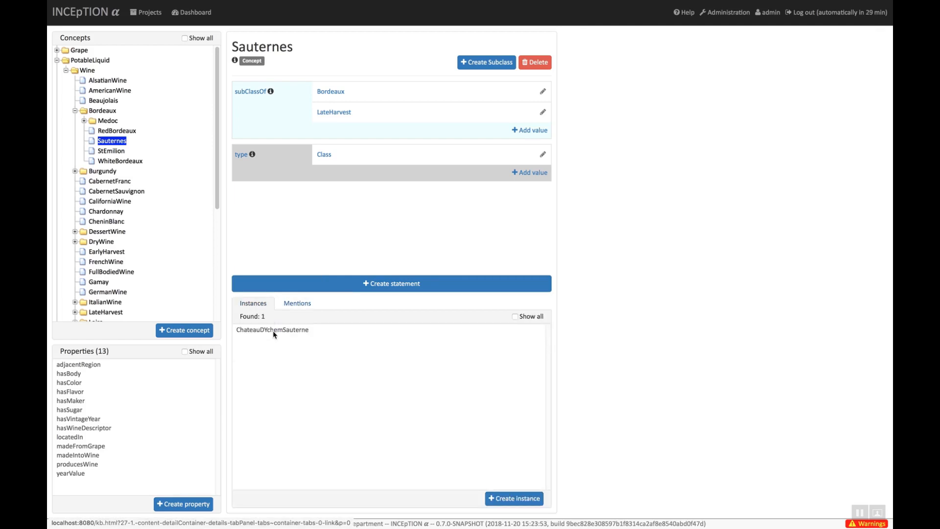
Step: Open the ChateauDYchemSauterne instance to view its statements and six mentions
{"action": "left_click", "coordinate": [272, 329]}
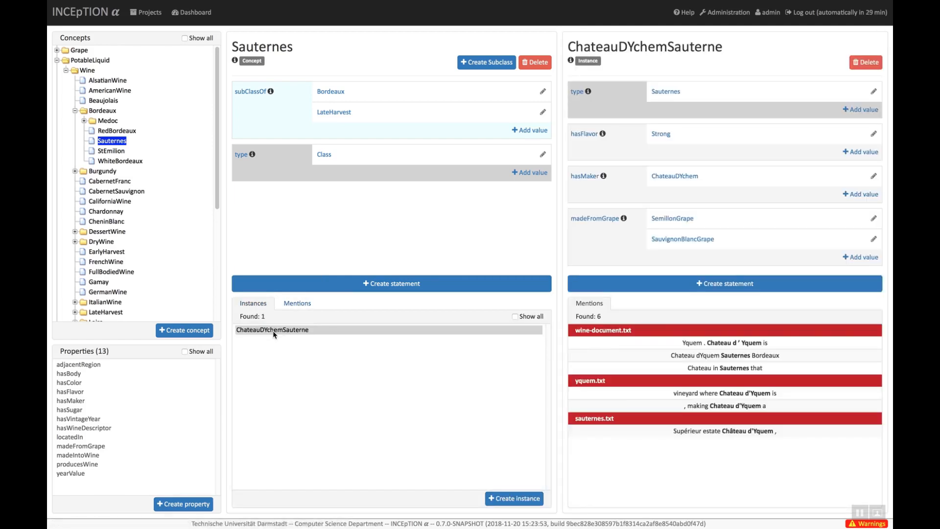
{"action": "mouse_move", "coordinate": [542, 339]}
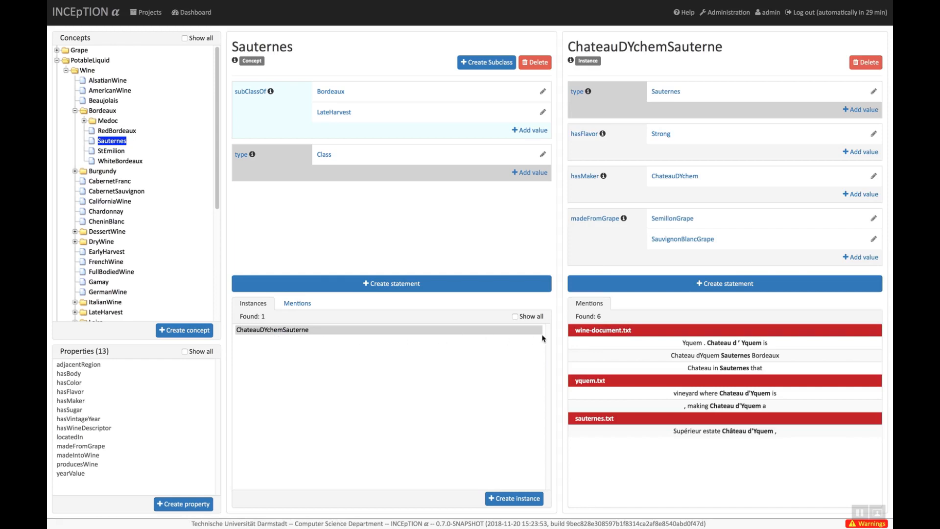
{"action": "mouse_move", "coordinate": [583, 327]}
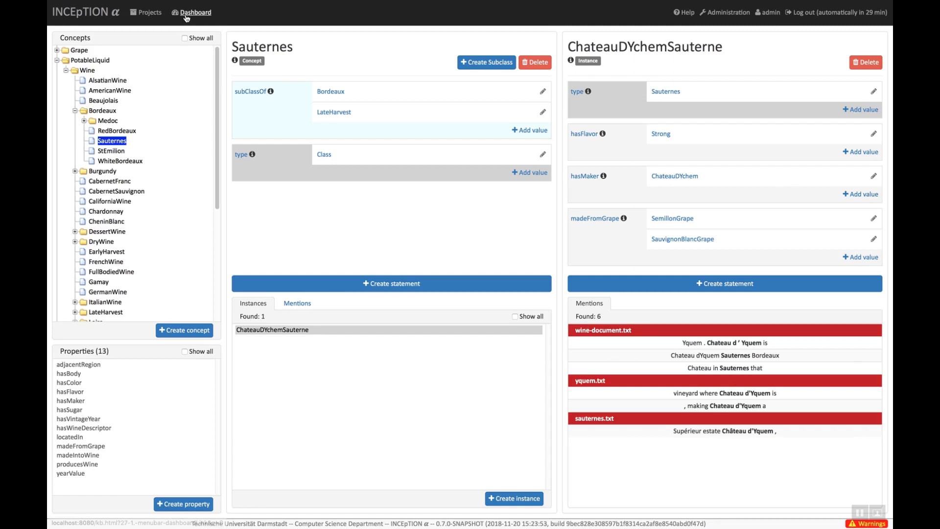
Step: Return to the dashboard and open the Search Example project's Settings
{"action": "left_click", "coordinate": [195, 11]}
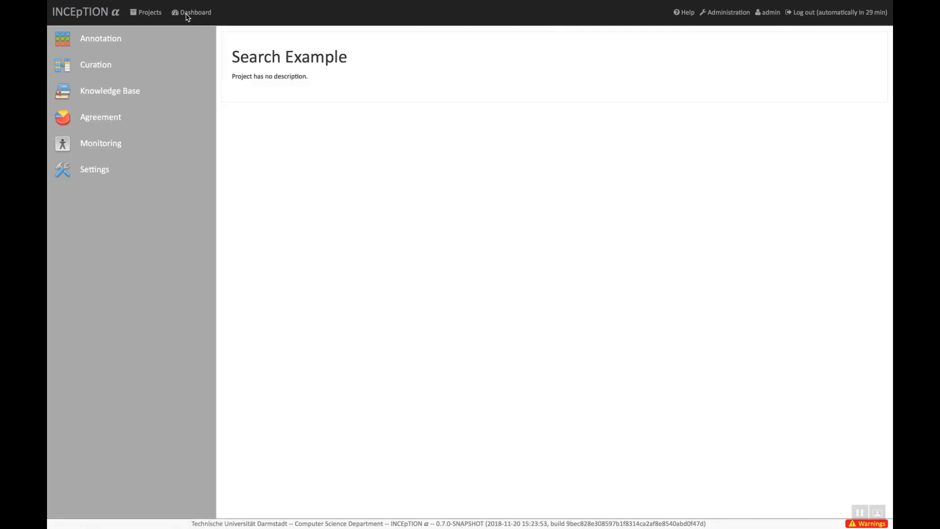
{"action": "left_click", "coordinate": [94, 169]}
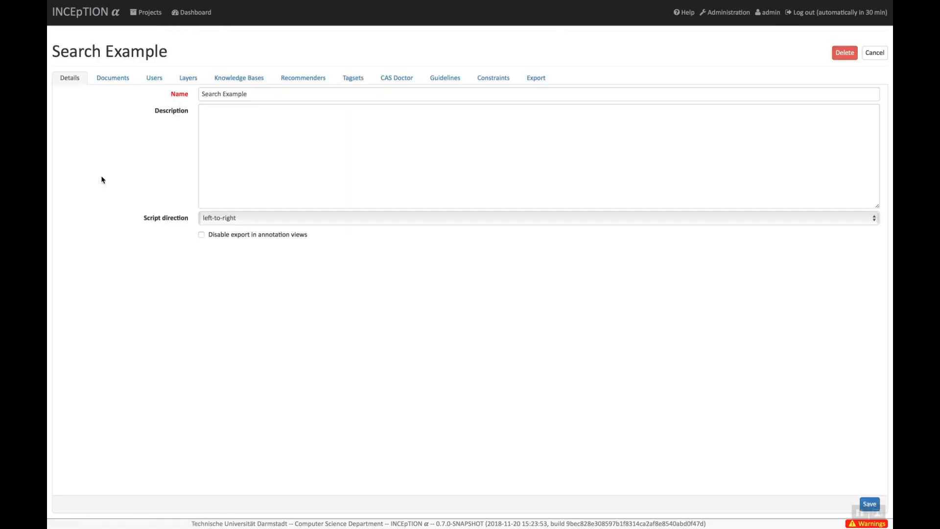
{"action": "mouse_move", "coordinate": [114, 196]}
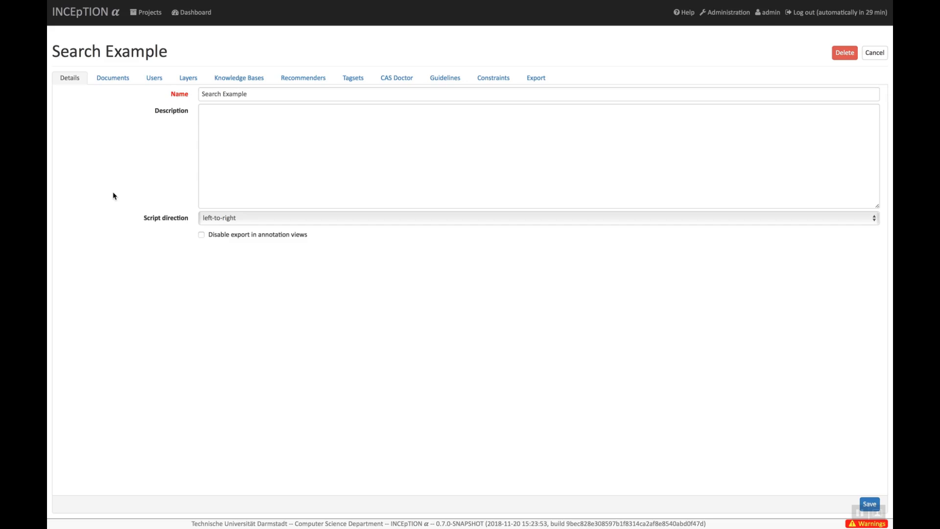
{"action": "mouse_move", "coordinate": [139, 180]}
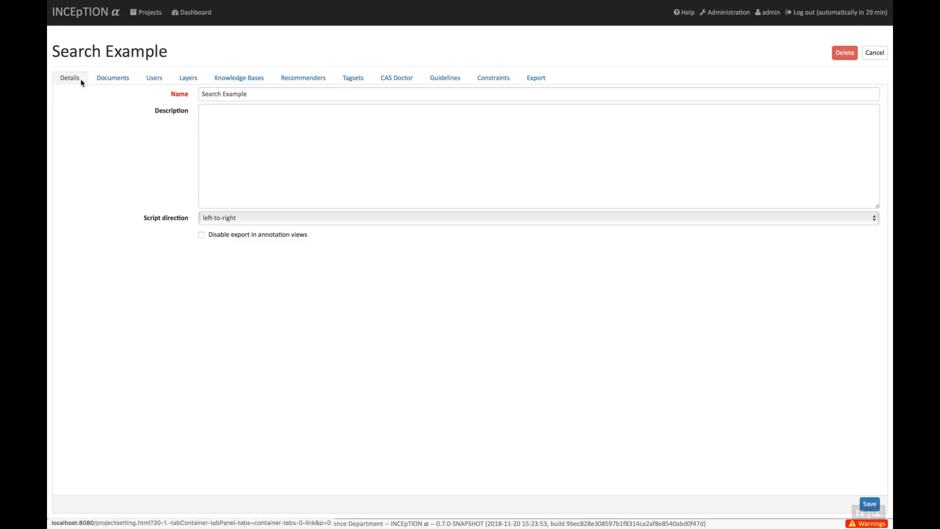
{"action": "mouse_move", "coordinate": [276, 125]}
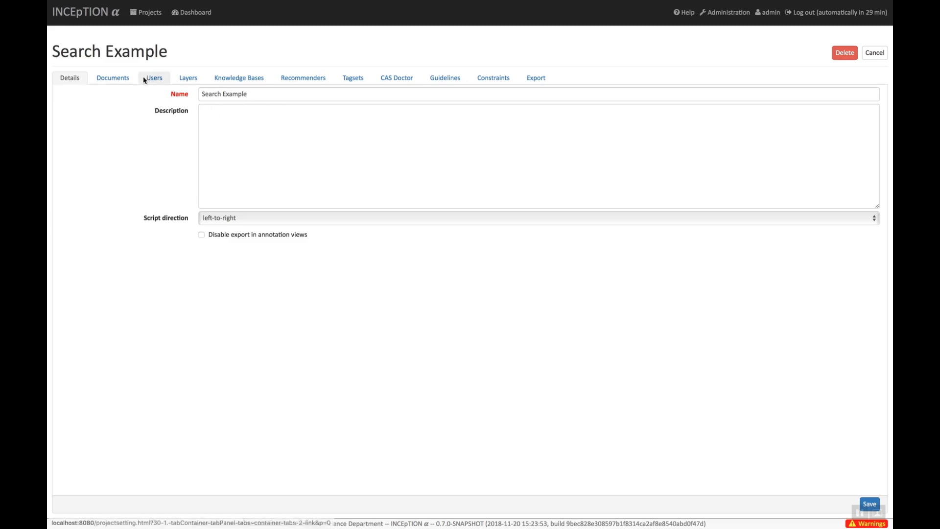
Step: List the project's users and show admin's permissions: admin, curator and user granted
{"action": "left_click", "coordinate": [153, 77]}
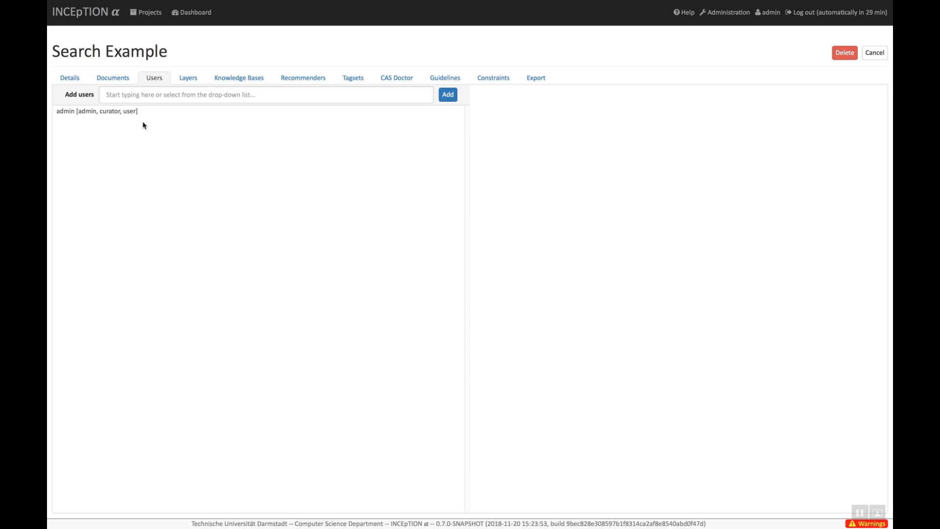
{"action": "left_click", "coordinate": [97, 111]}
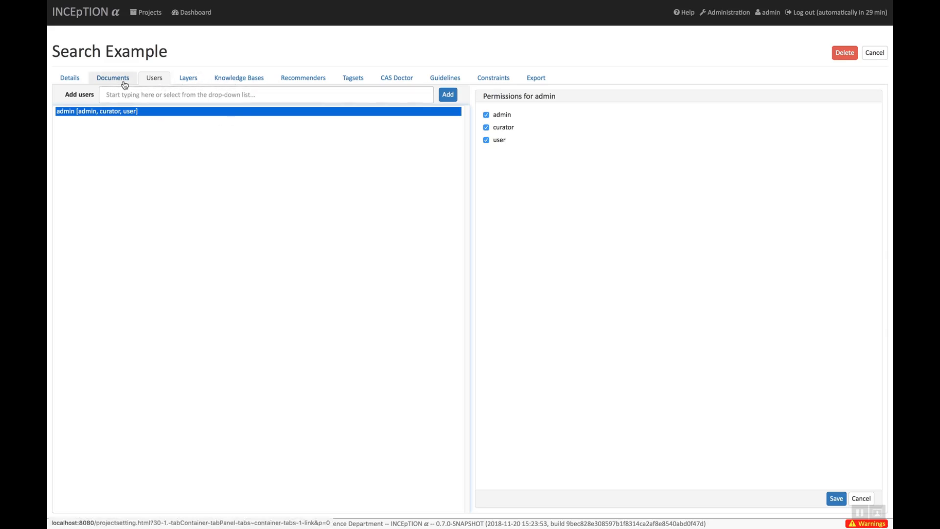
Step: List the four project documents and keep Plain text as the import format
{"action": "left_click", "coordinate": [112, 78]}
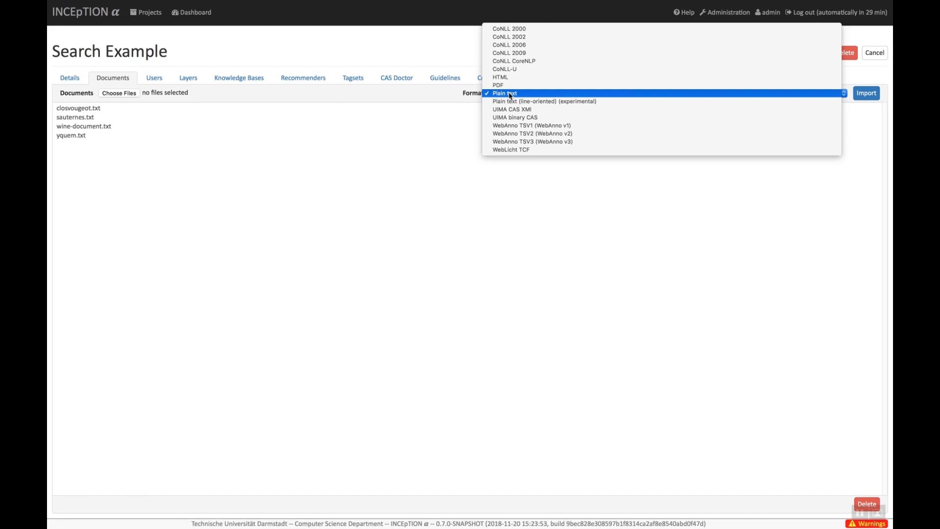
{"action": "left_click", "coordinate": [505, 93]}
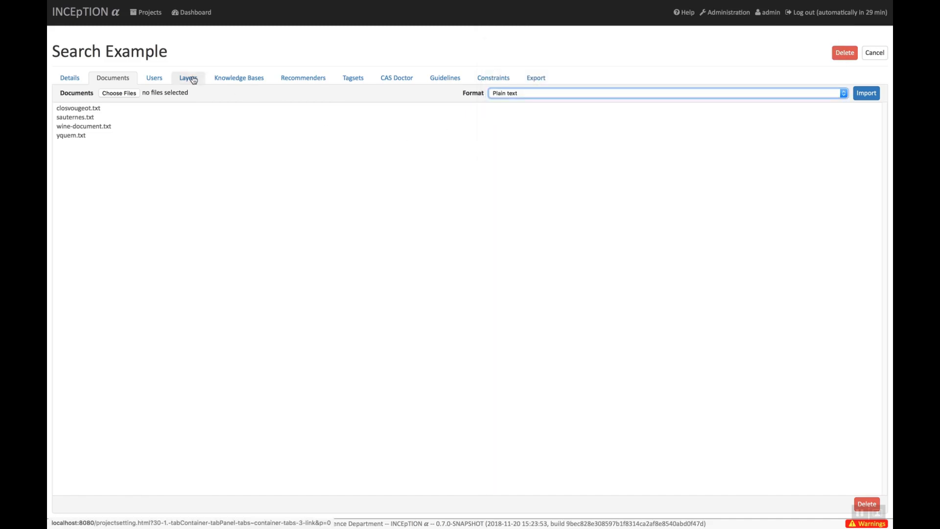
Step: Show the annotation layers and open the Named entity span layer with its identifier and value features
{"action": "left_click", "coordinate": [187, 78]}
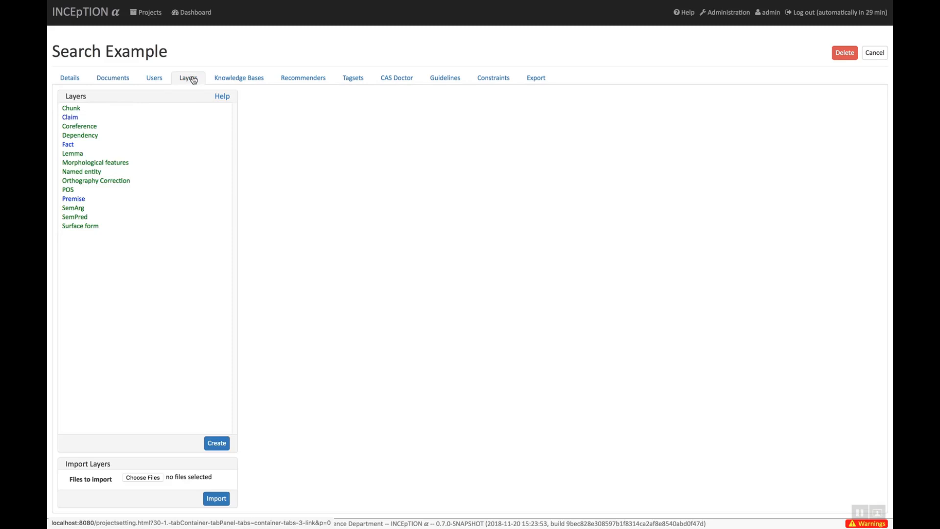
{"action": "mouse_move", "coordinate": [91, 145]}
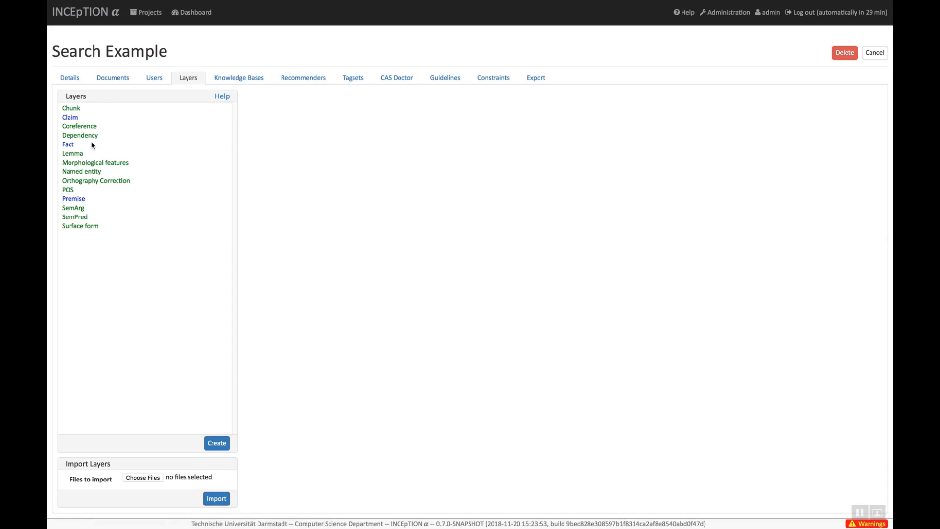
{"action": "left_click", "coordinate": [81, 171]}
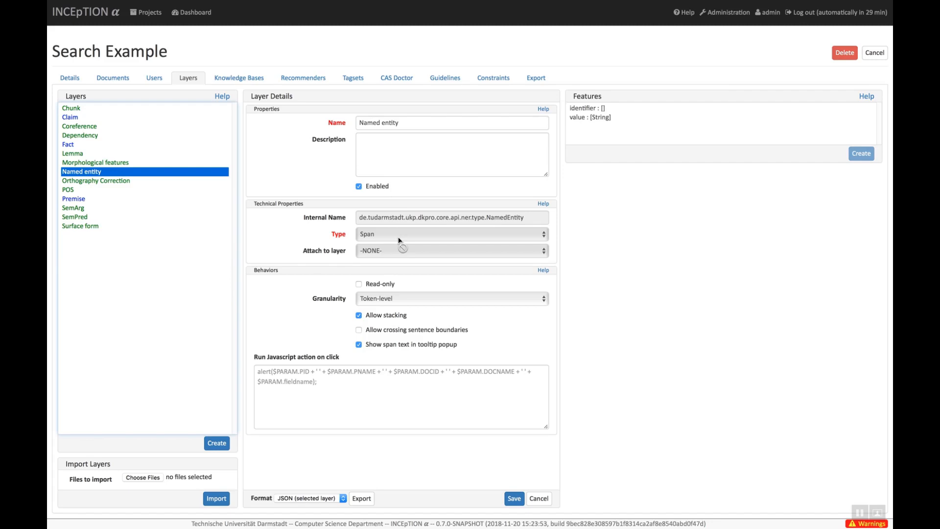
{"action": "mouse_move", "coordinate": [664, 120]}
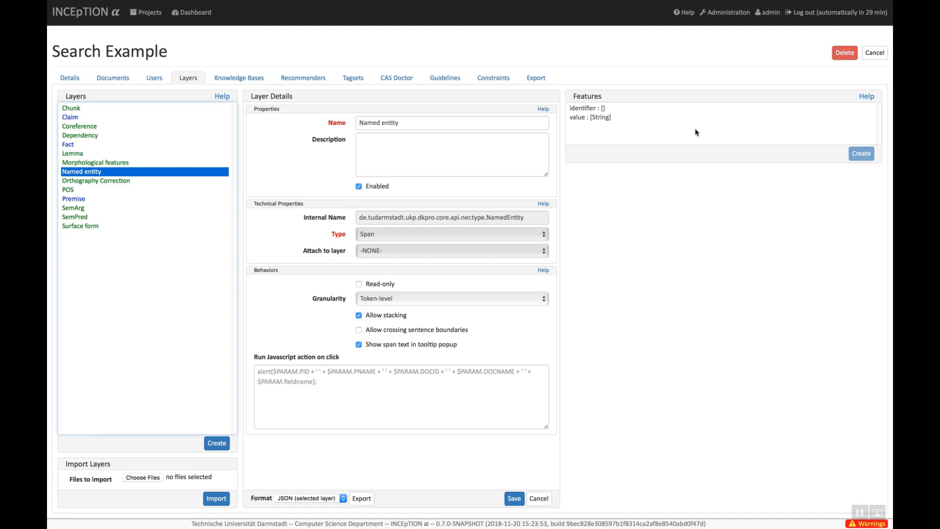
{"action": "mouse_move", "coordinate": [681, 127]}
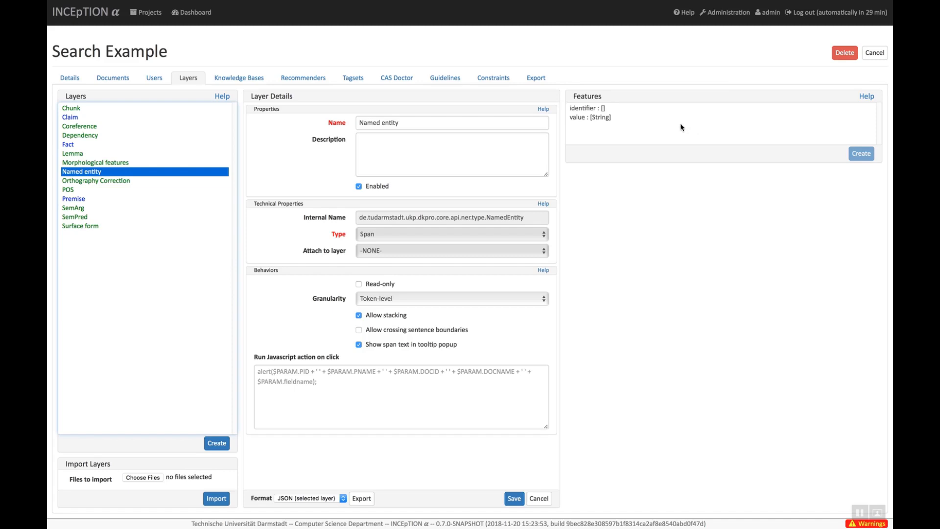
{"action": "mouse_move", "coordinate": [601, 109]}
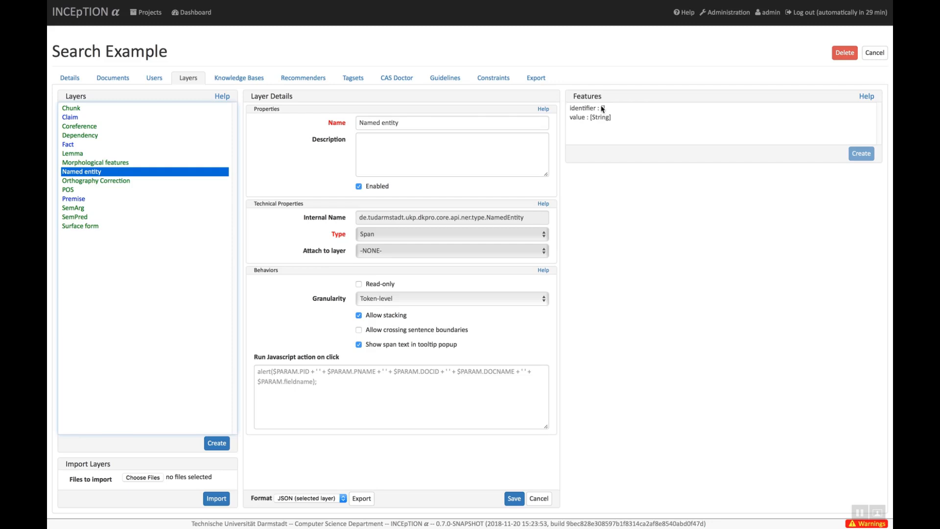
Step: Open the identifier feature's details: KB Concept/Instance type, instances only, all knowledge bases
{"action": "left_click", "coordinate": [591, 109]}
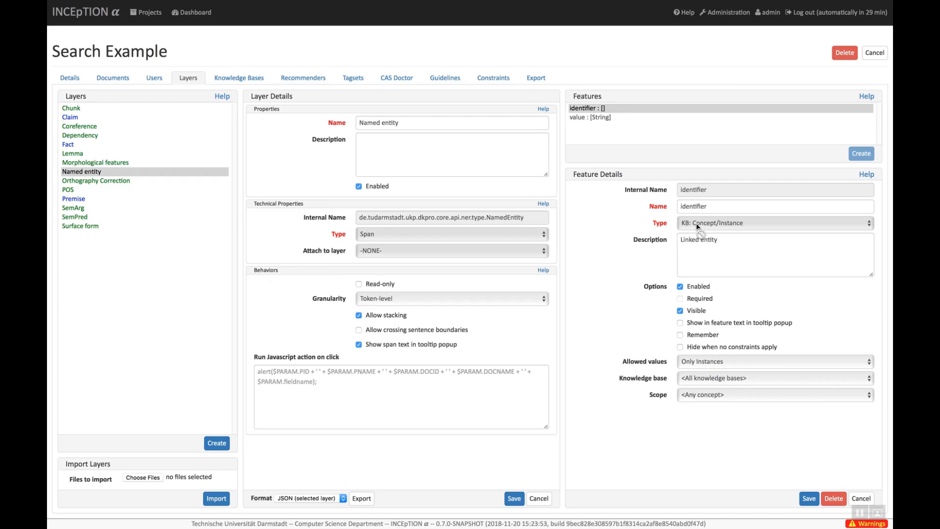
{"action": "mouse_move", "coordinate": [706, 250]}
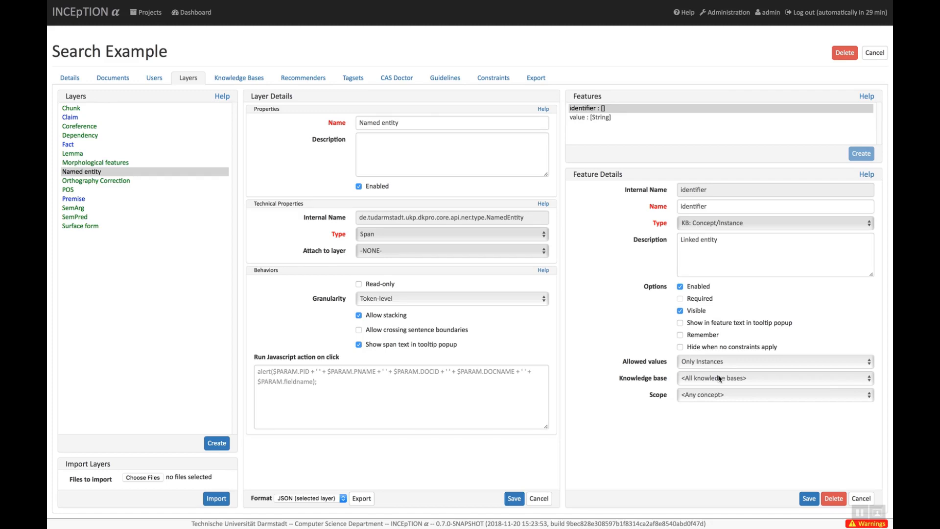
{"action": "mouse_move", "coordinate": [719, 364]}
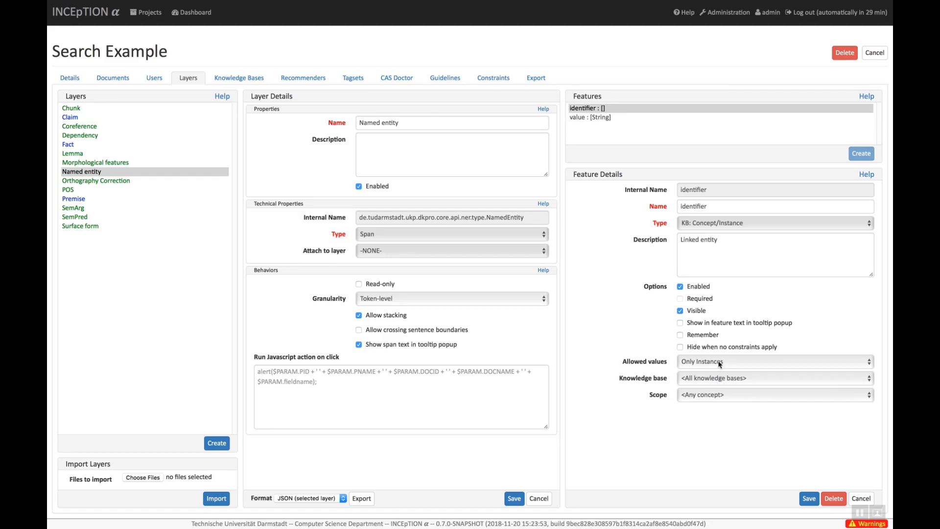